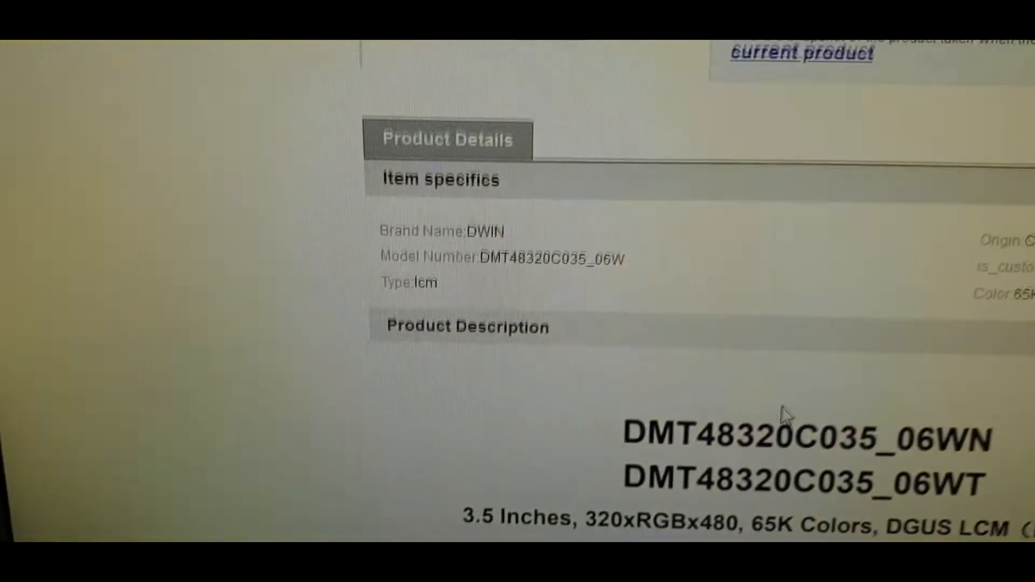
{"action": "scroll", "scroll_direction": "up", "scroll_amount": 3}
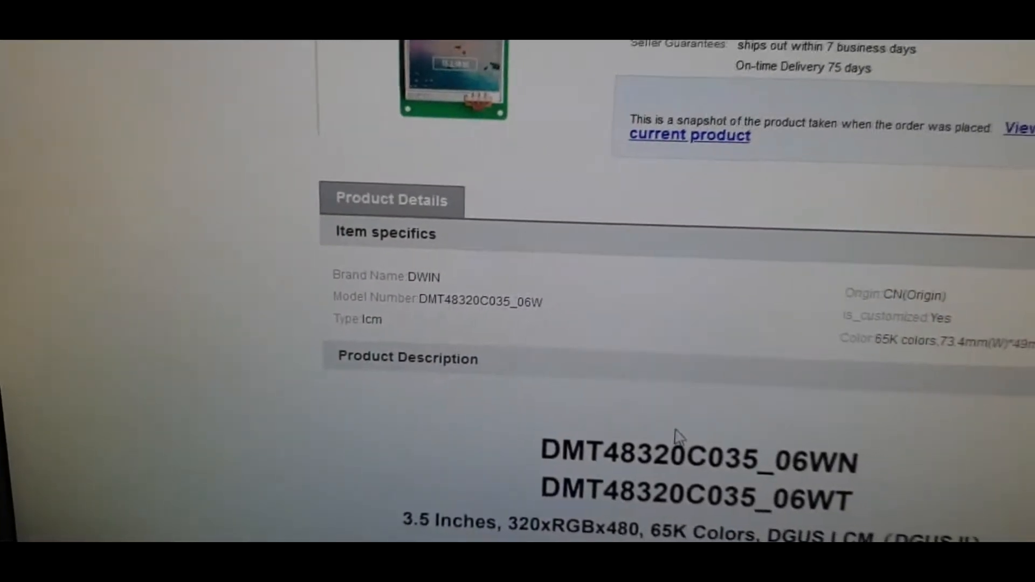
{"action": "scroll", "scroll_direction": "up", "scroll_amount": 3}
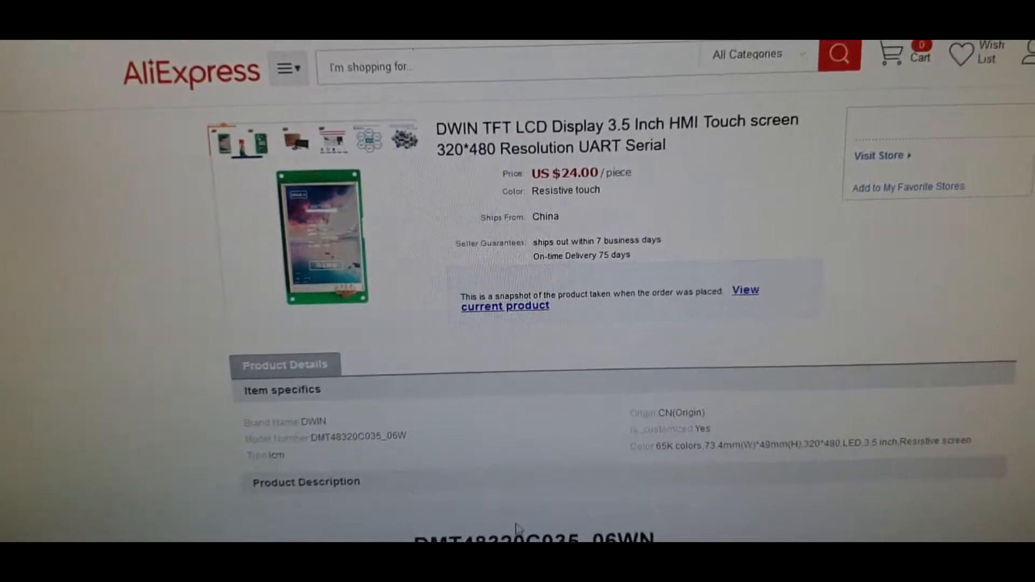
{"action": "scroll", "scroll_direction": "down", "scroll_amount": 3}
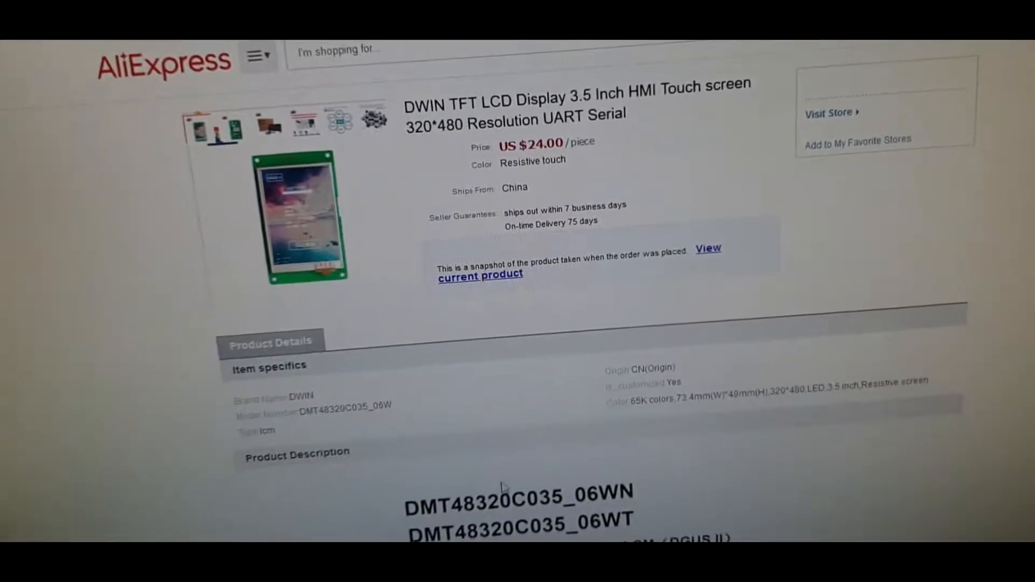